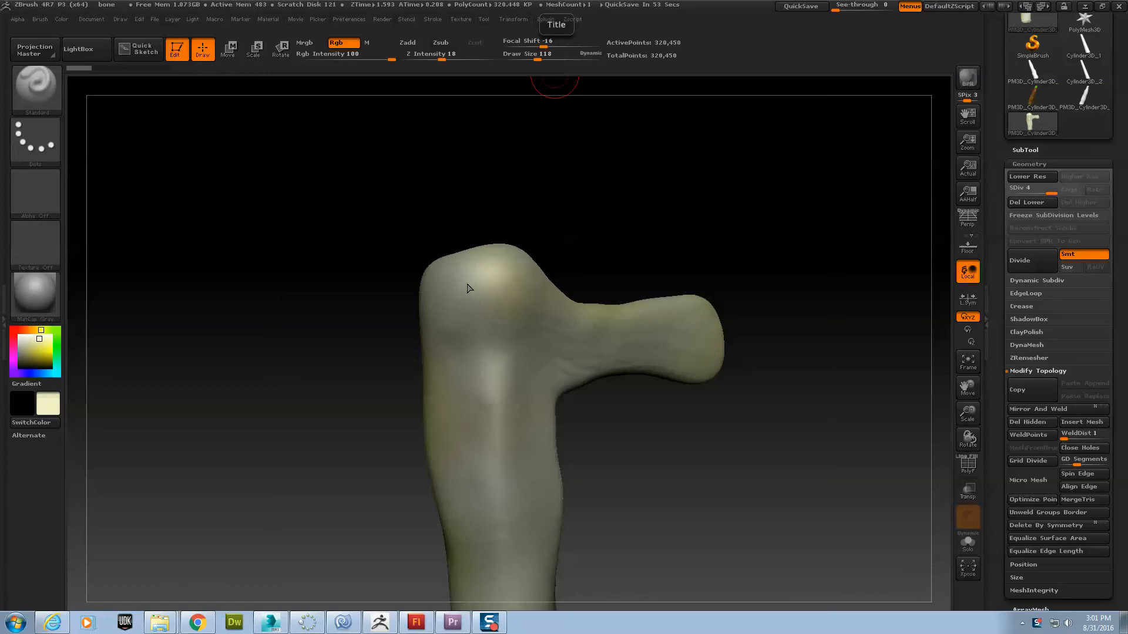
mouse_move(713, 177)
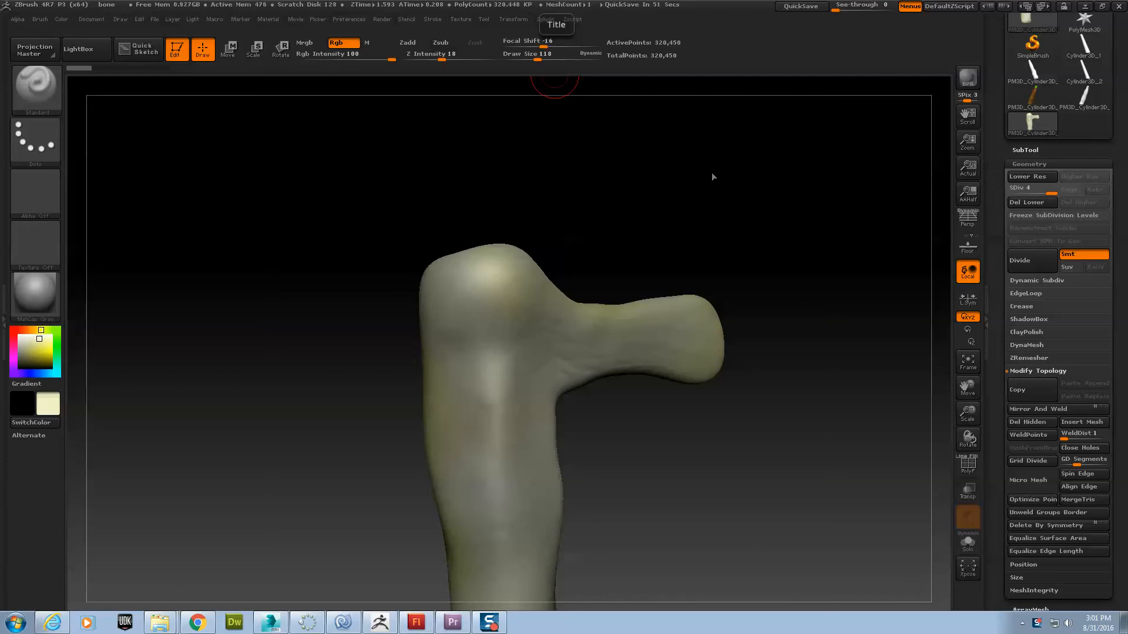
mouse_move(460, 374)
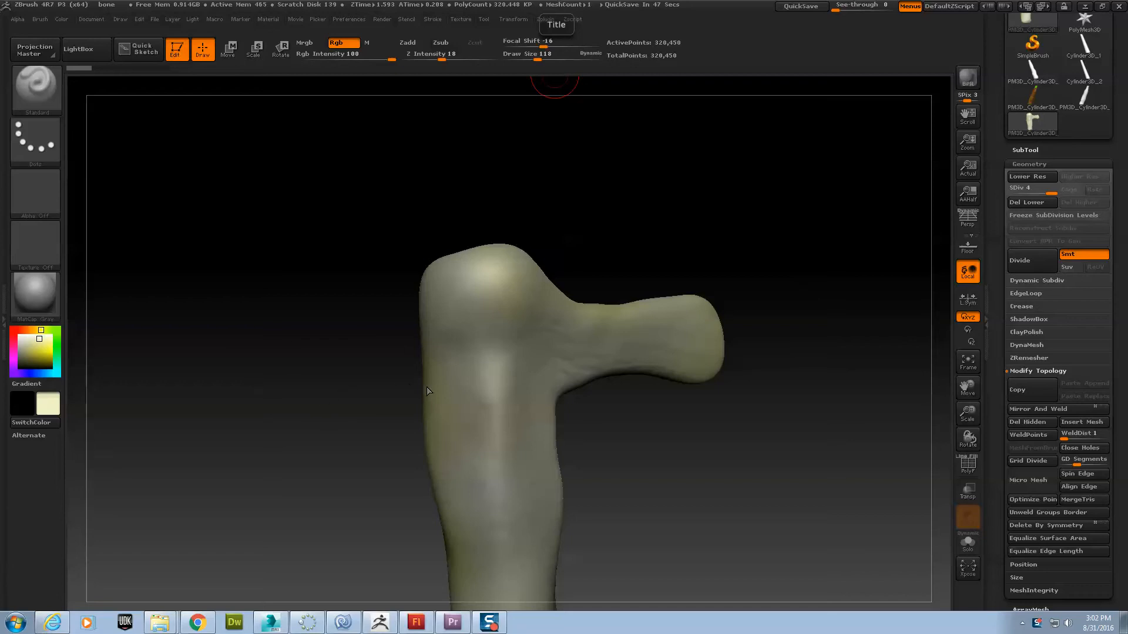
mouse_move(491, 299)
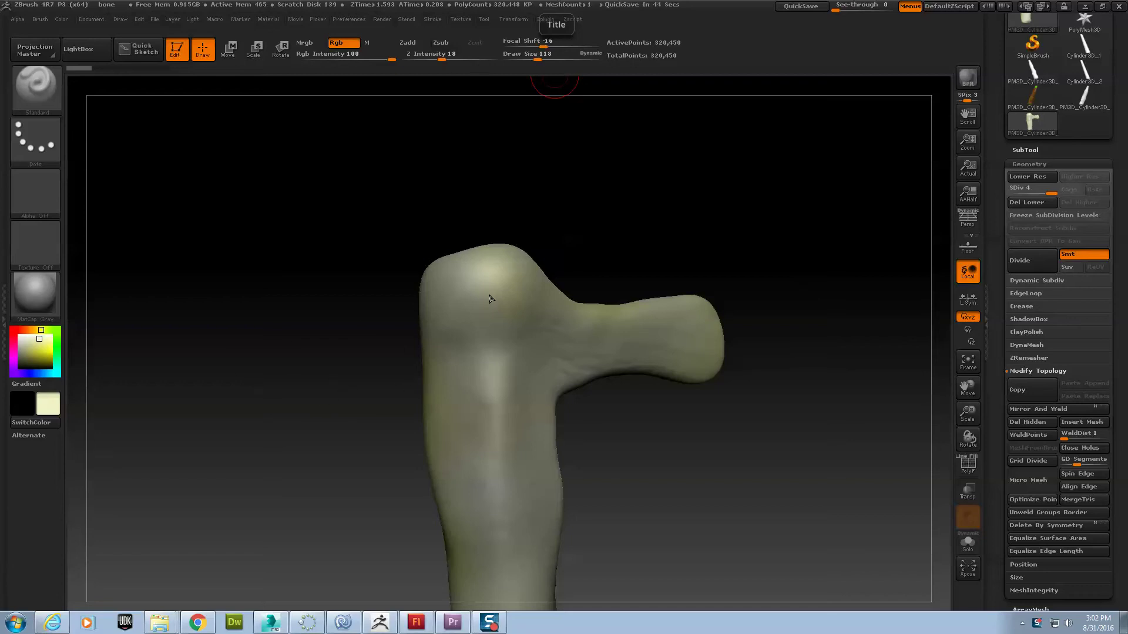
mouse_move(202, 381)
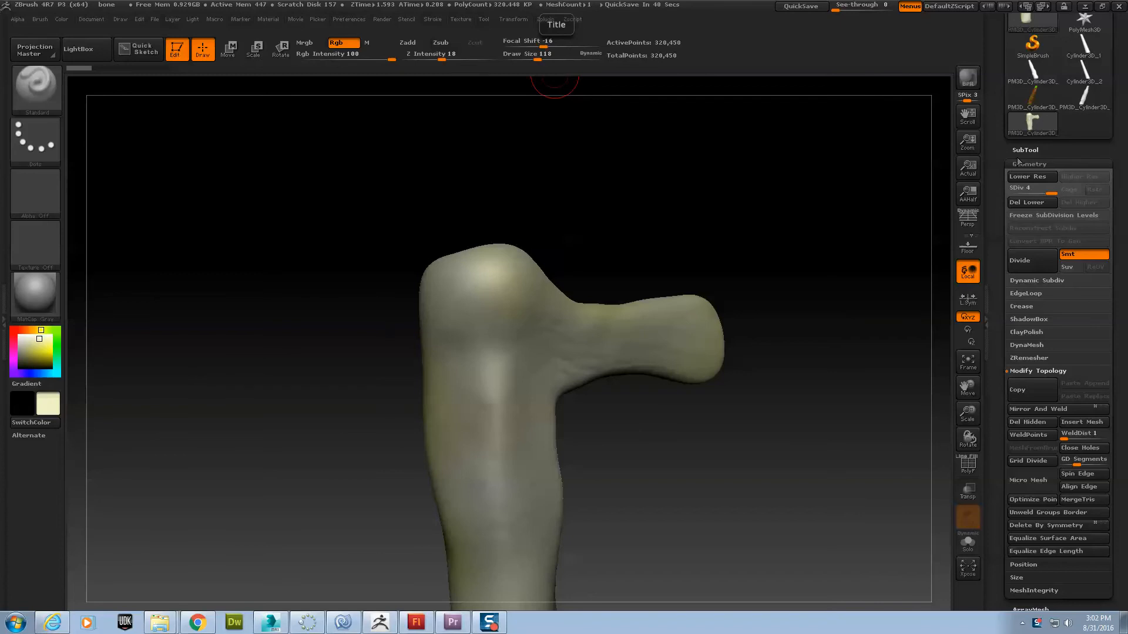
Step: Apply Del Lower to the bone, then Delete By Symmetry to cut away half the shaft
left_click(1029, 163)
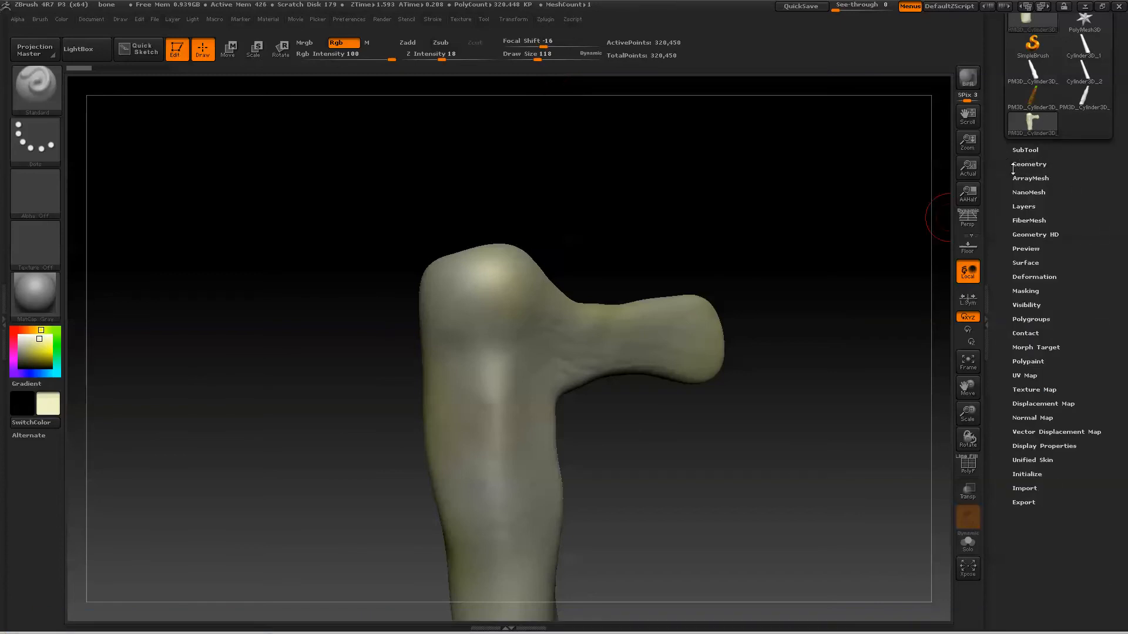
left_click(1029, 164)
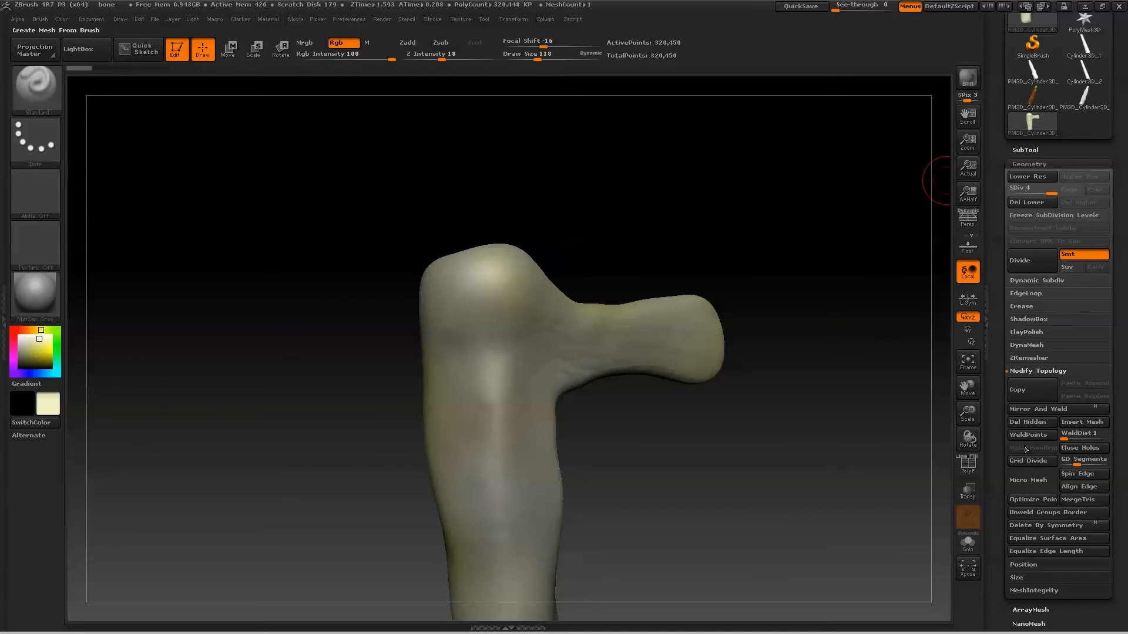
mouse_move(1030, 202)
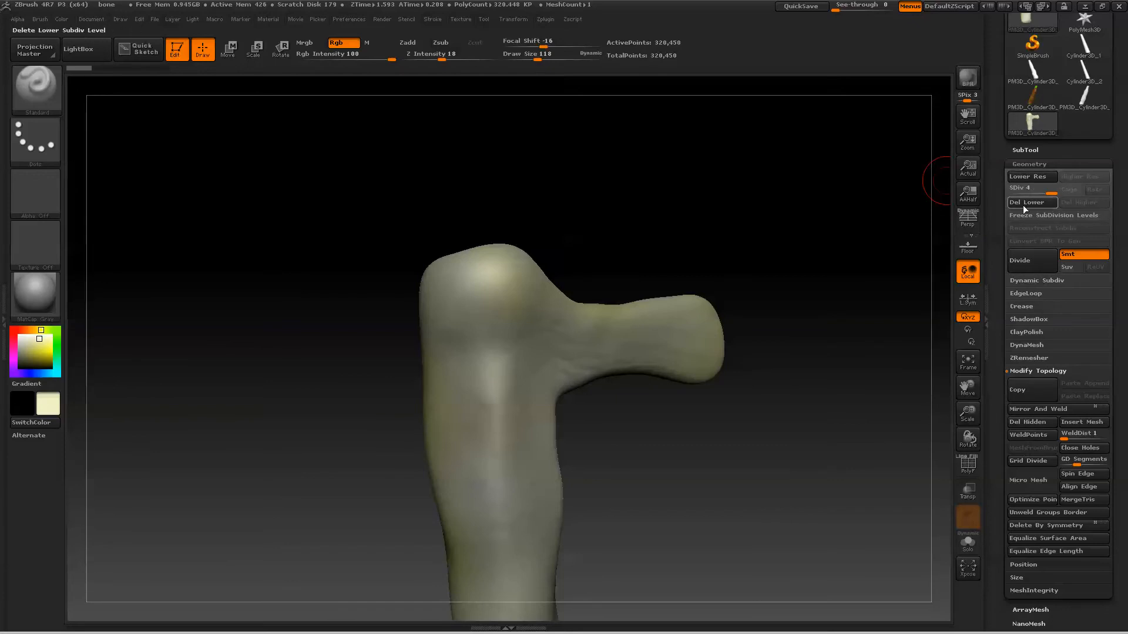
left_click(1038, 371)
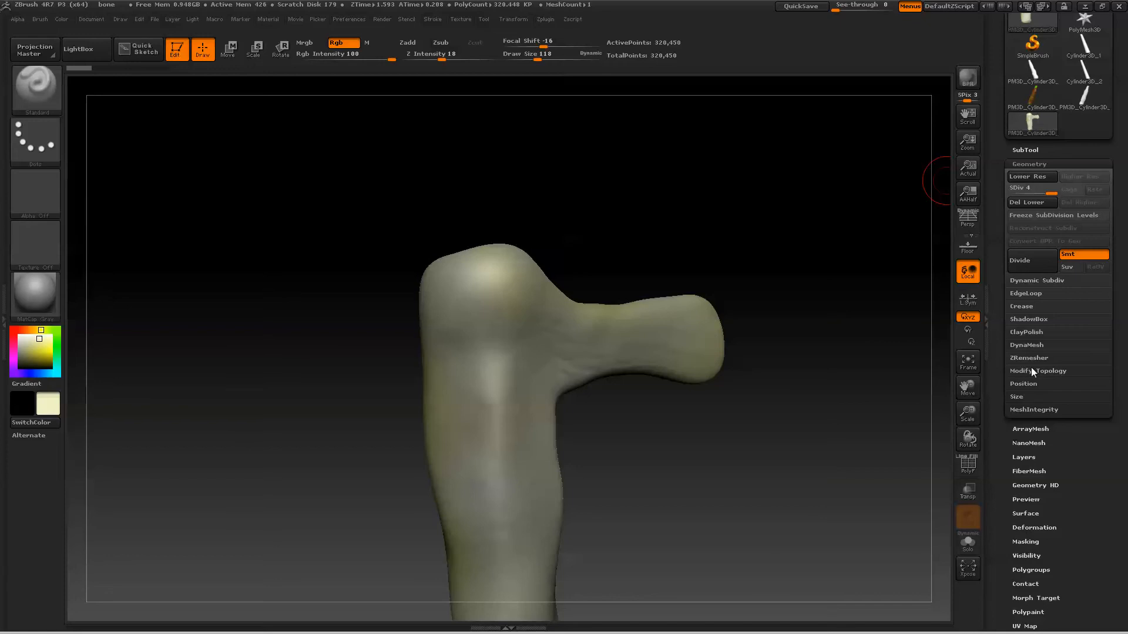
left_click(1038, 371)
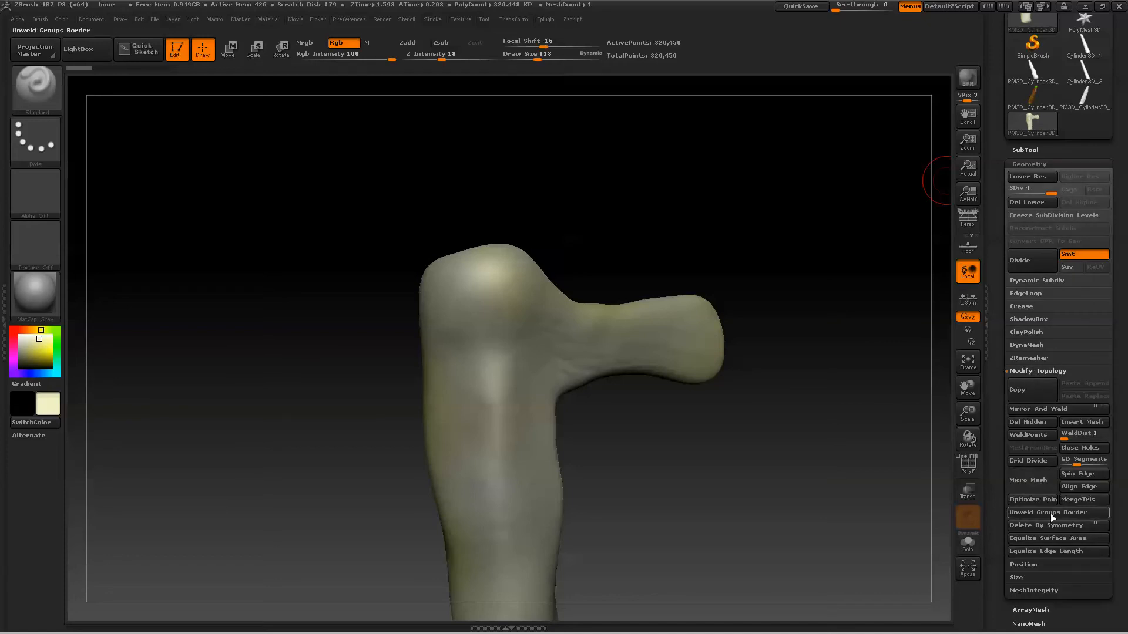
mouse_move(1055, 526)
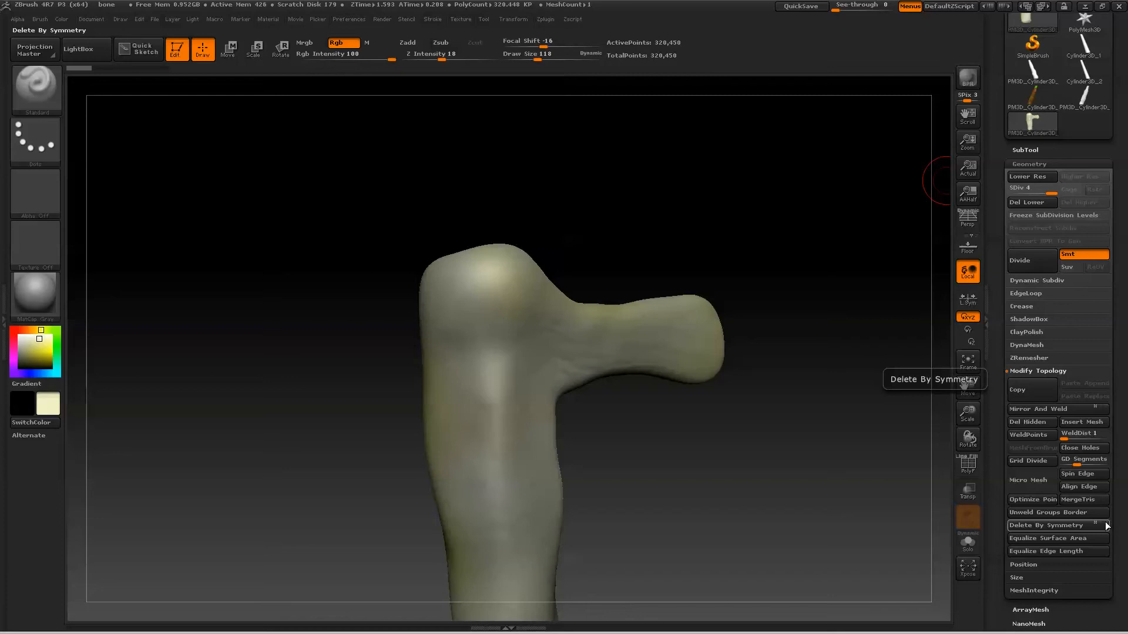
mouse_move(1070, 526)
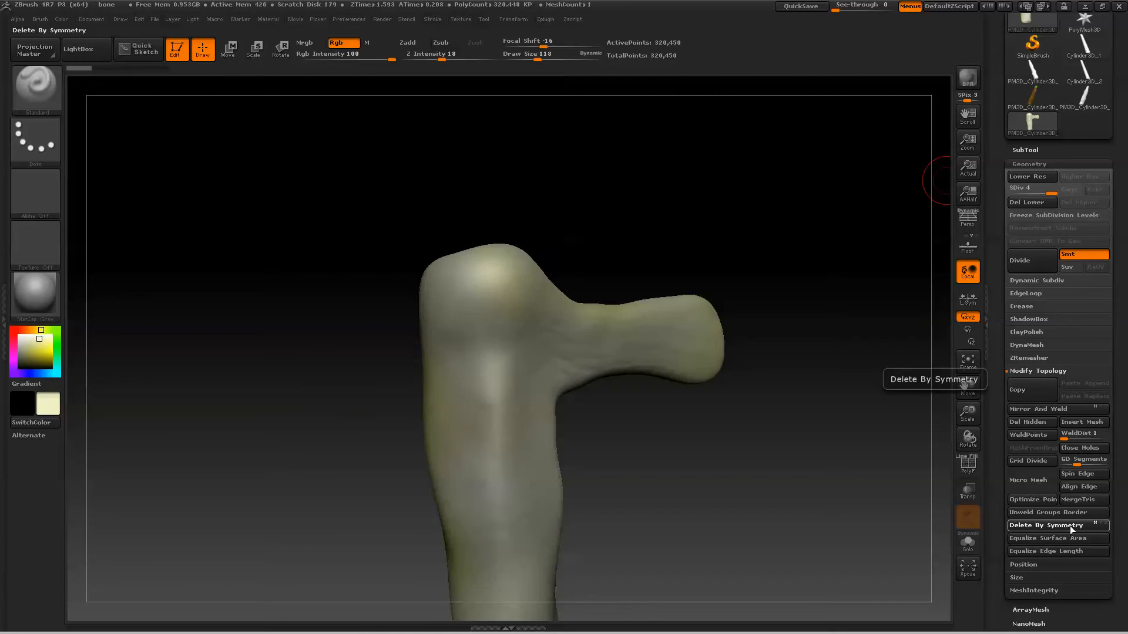
left_click(1057, 526)
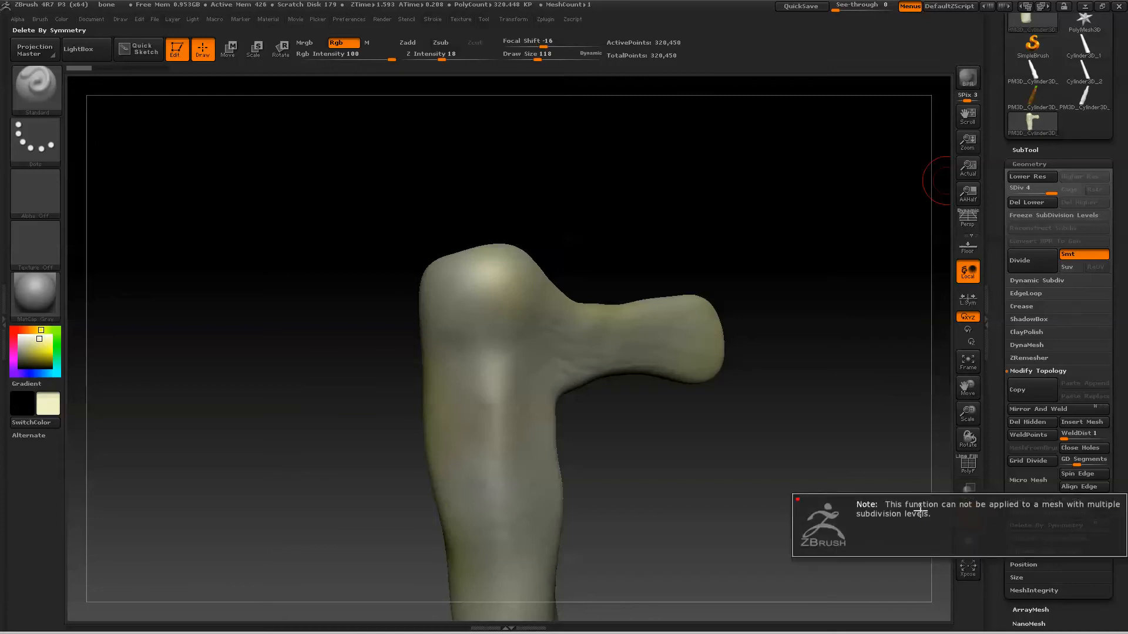
mouse_move(939, 544)
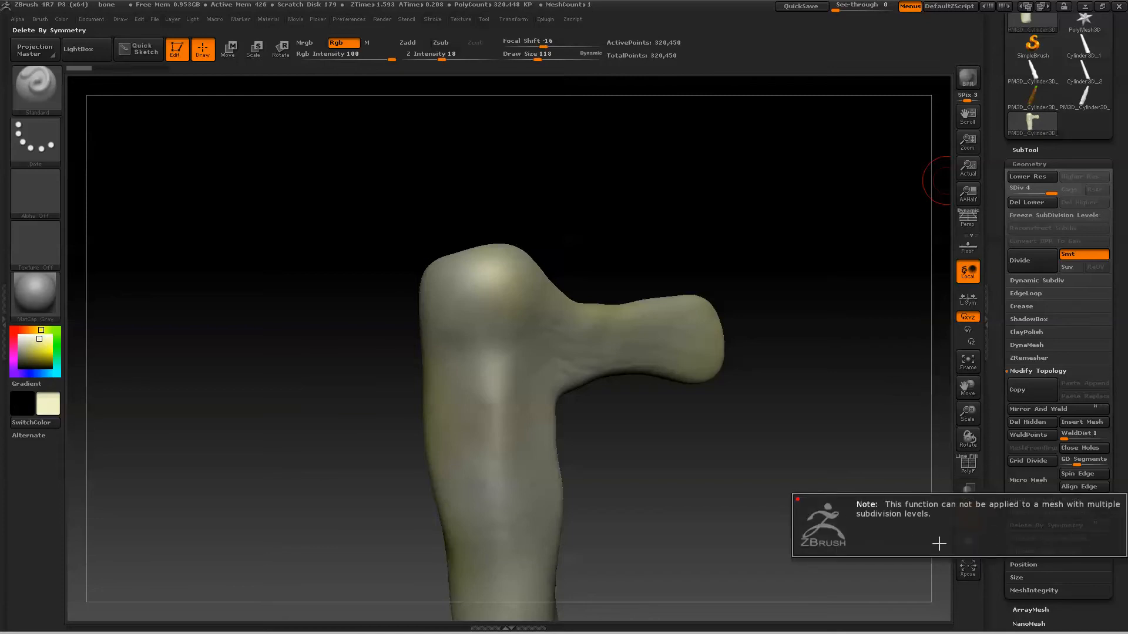
mouse_move(866, 400)
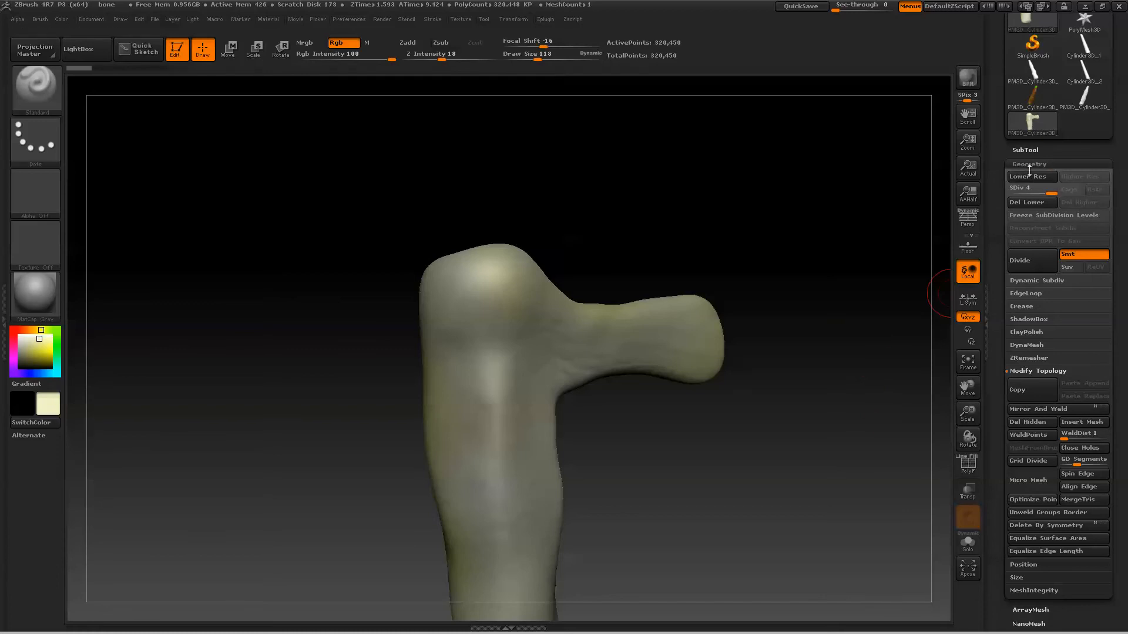
mouse_move(1032, 203)
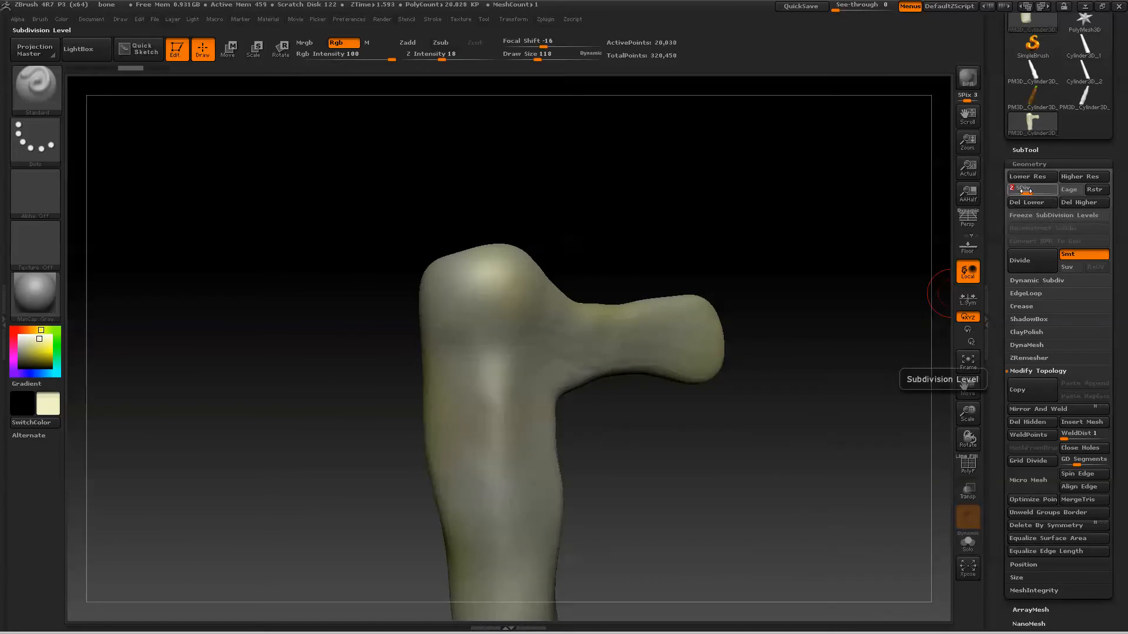
left_click(1083, 176)
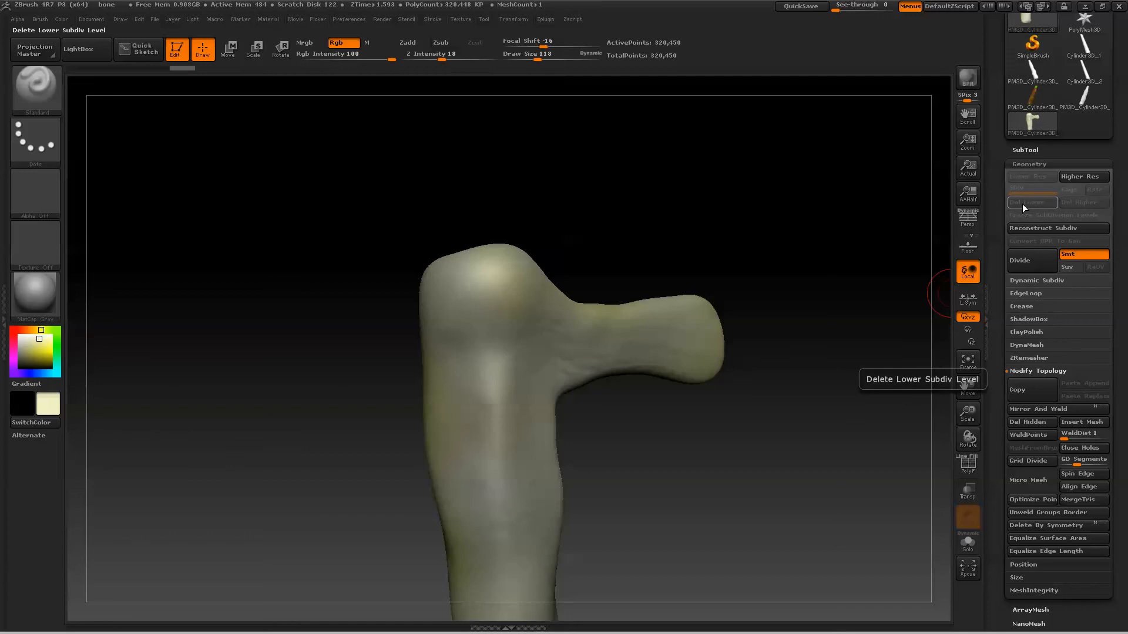
mouse_move(1032, 480)
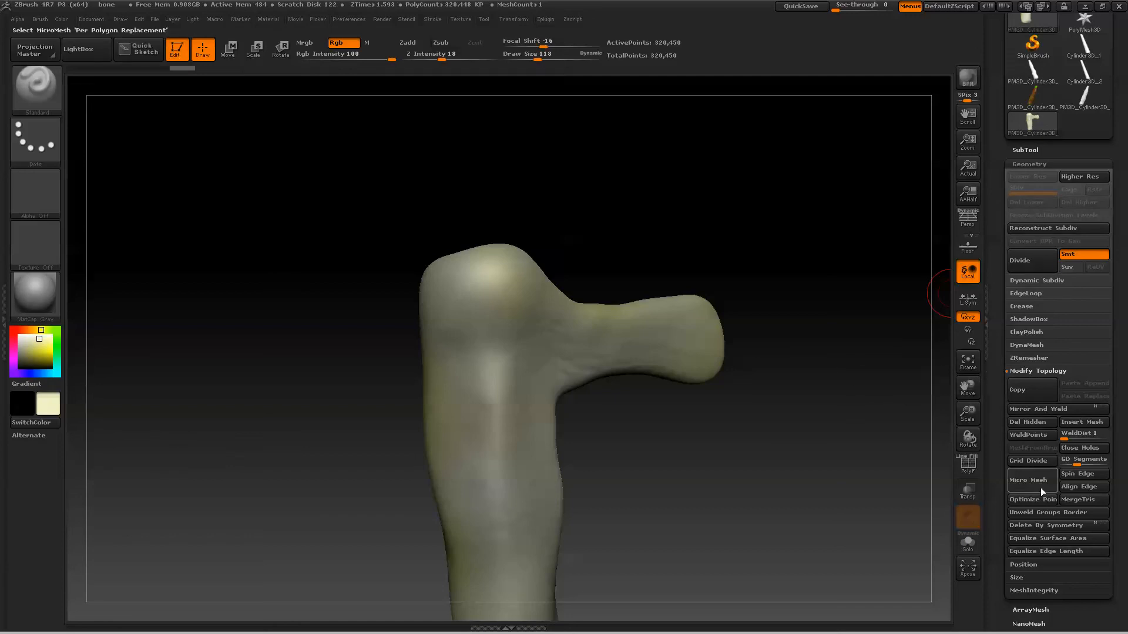
left_click(1043, 525)
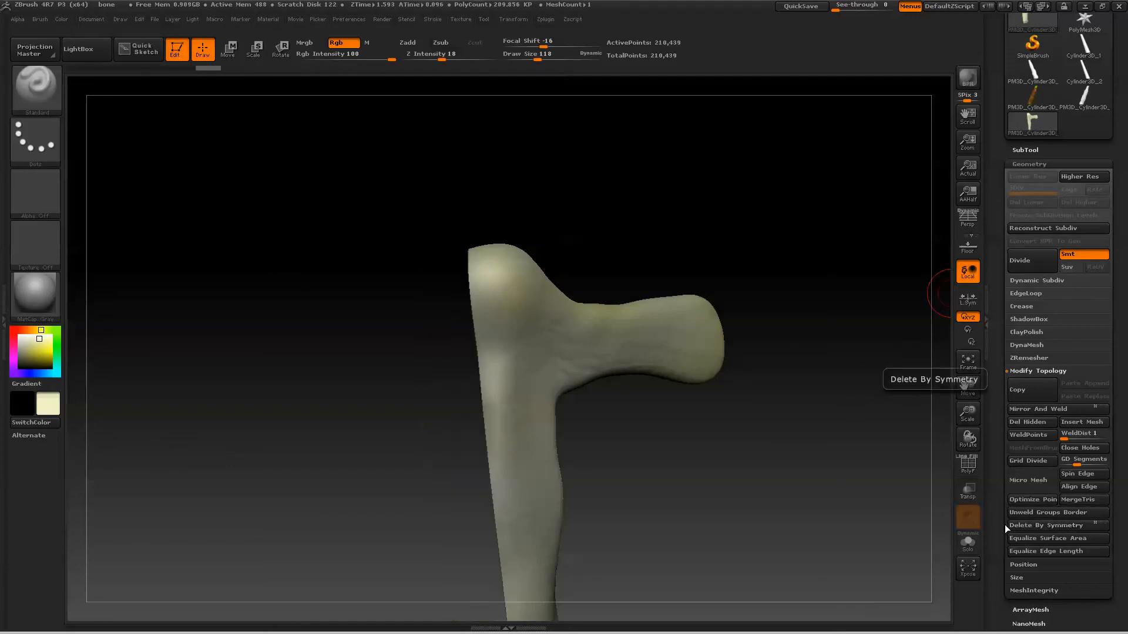
mouse_move(1041, 411)
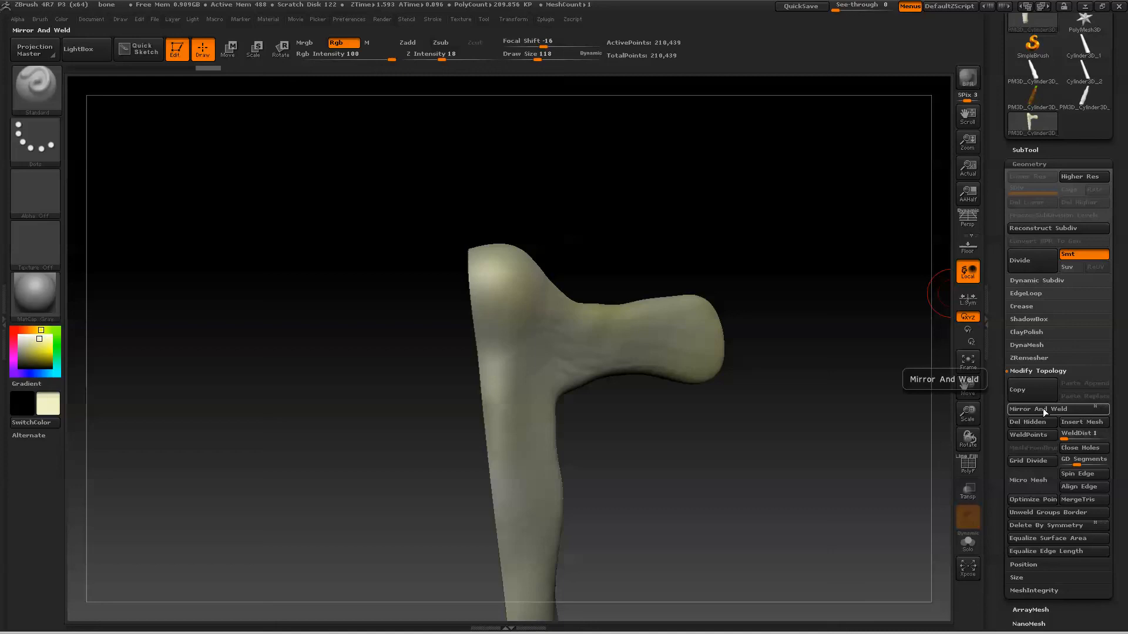
Step: Apply Mirror And Weld across X to rebuild the missing arm symmetrically
left_click(1037, 409)
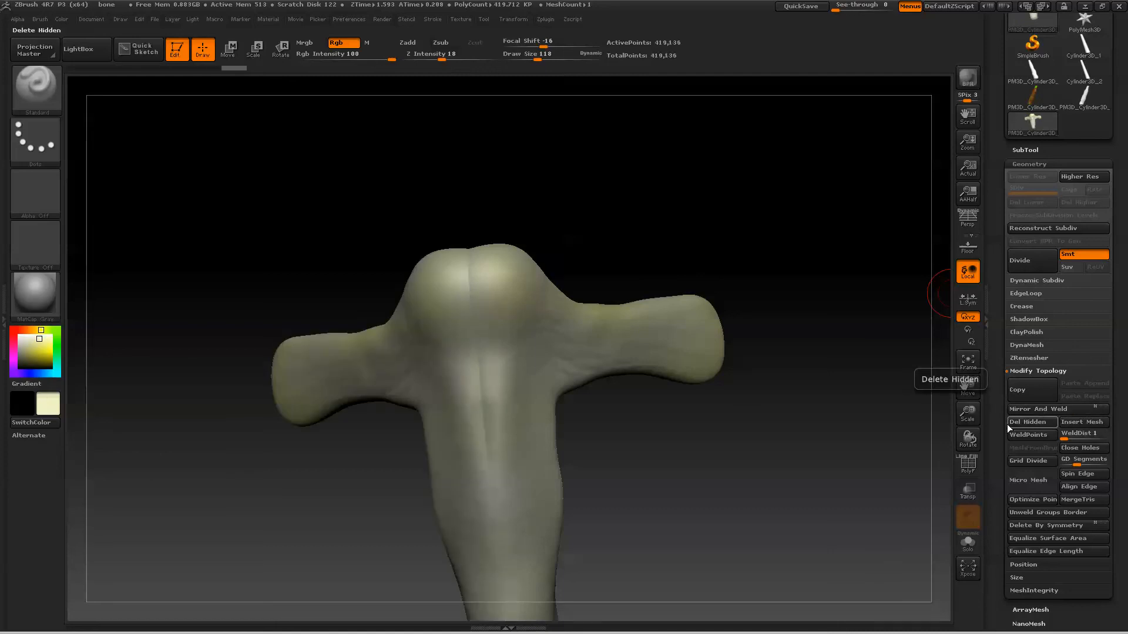
mouse_move(461, 252)
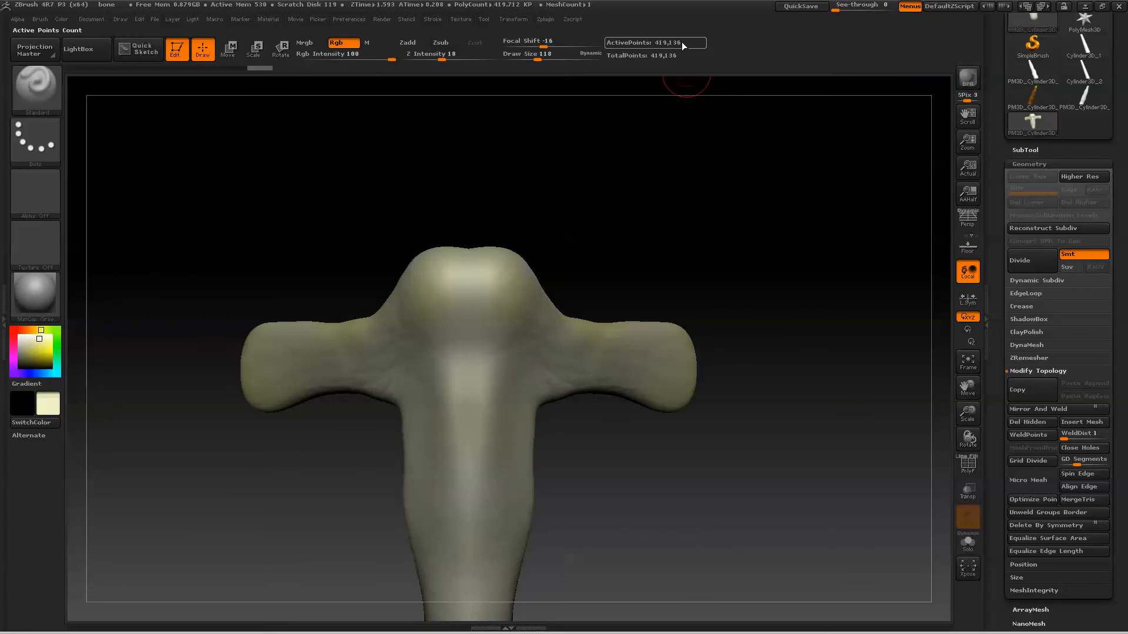
mouse_move(666, 52)
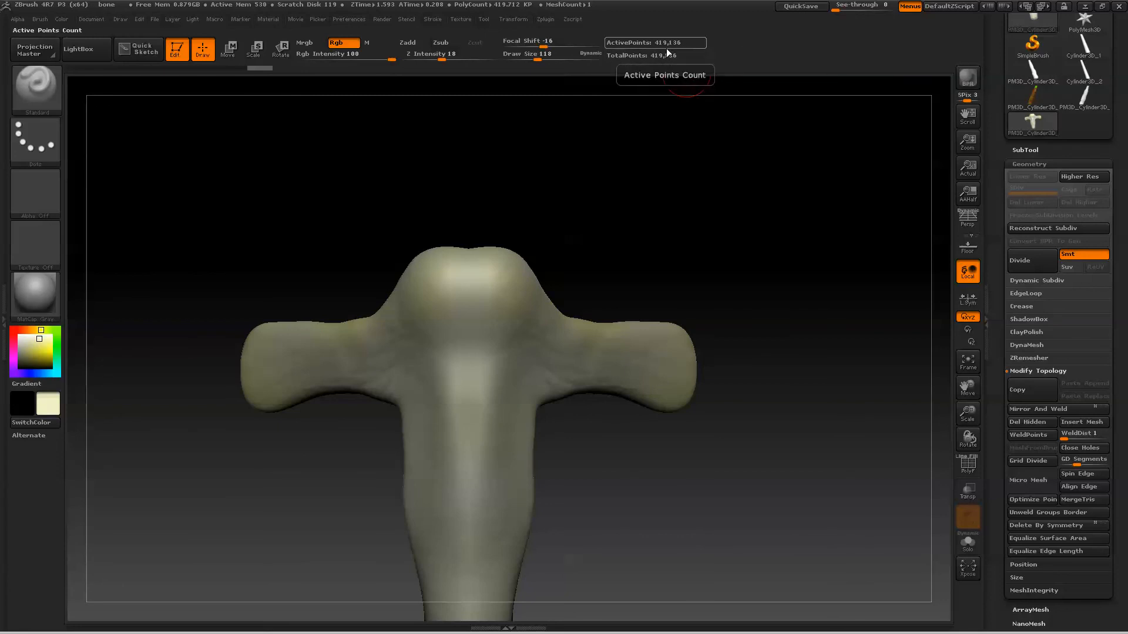
mouse_move(655, 55)
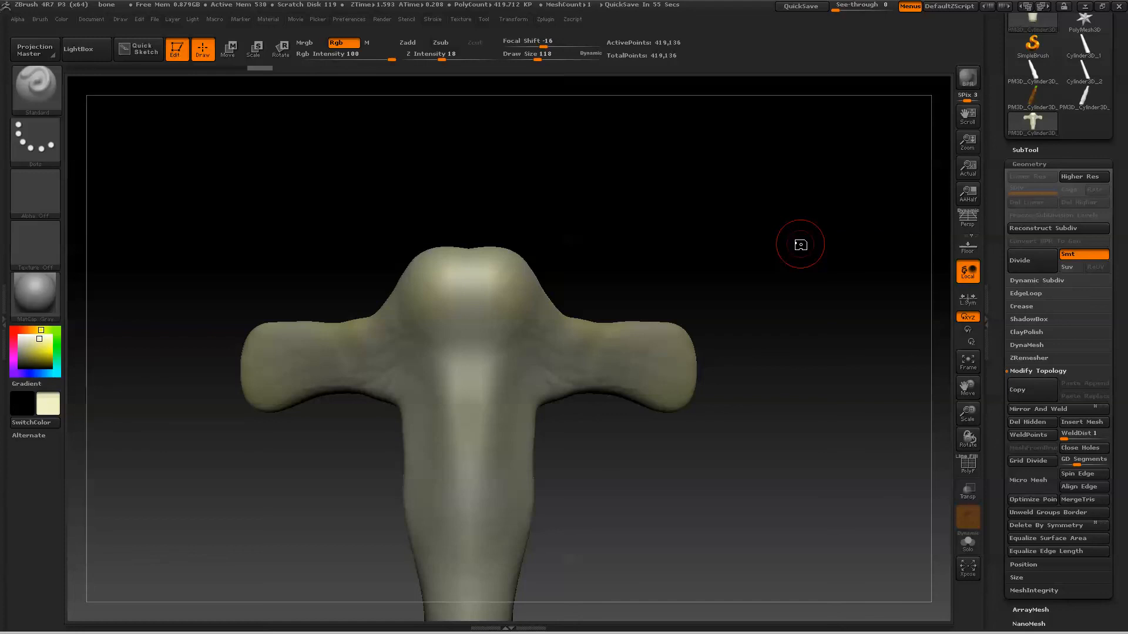
left_click(407, 42)
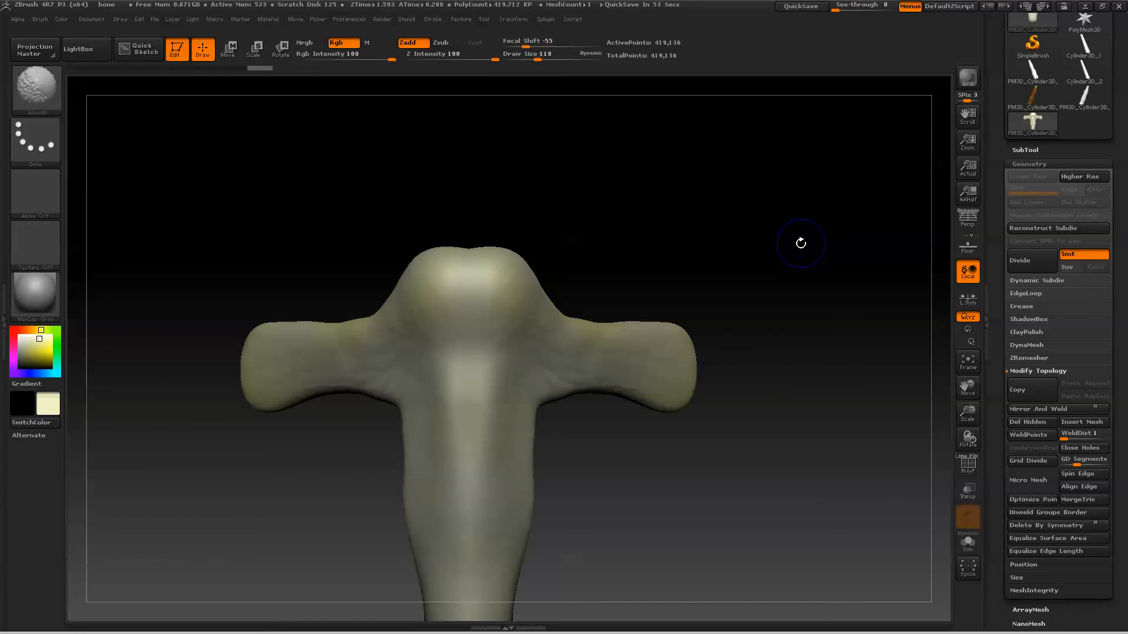